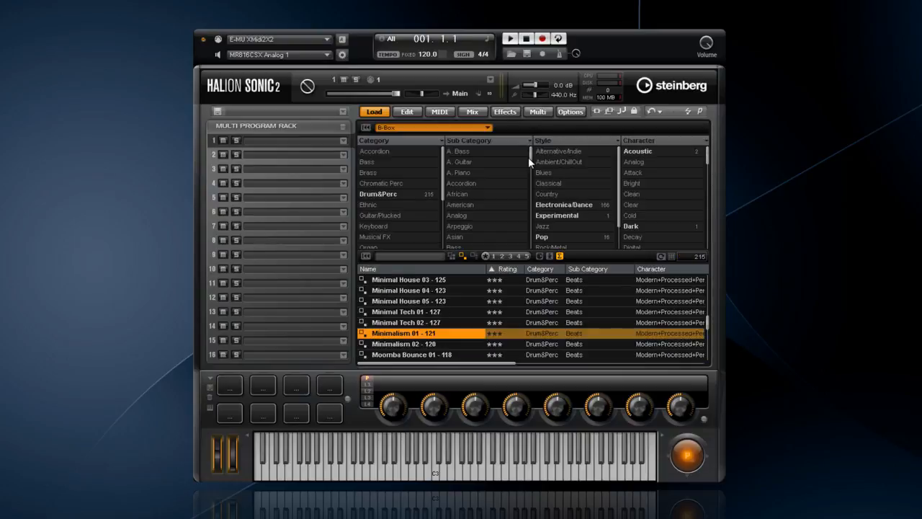
mouse_move(464, 282)
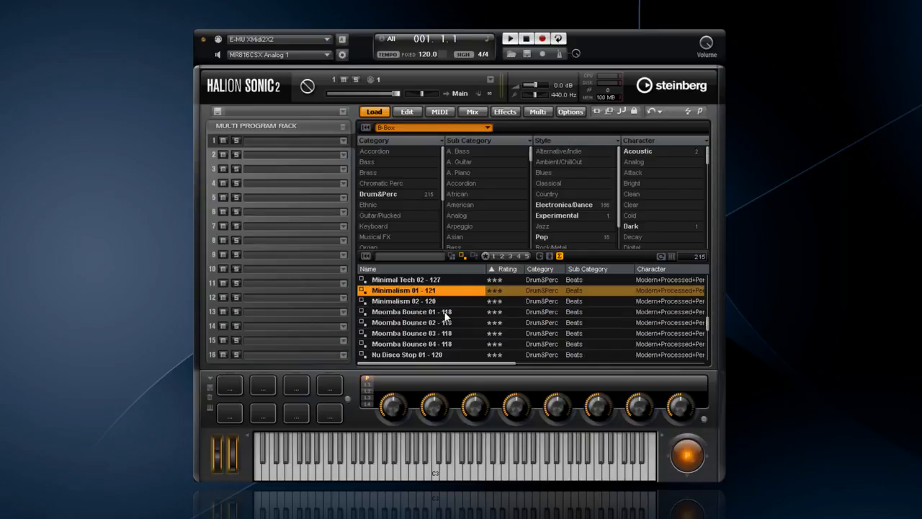
- Load Moomba Bounce 01 - 118 into slot 1 and trigger one of its pattern variations
double_click(412, 311)
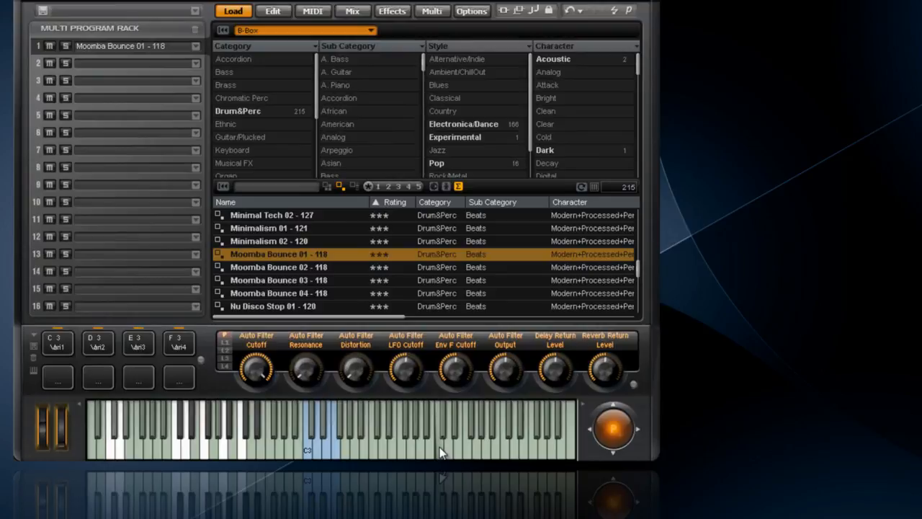
mouse_move(377, 454)
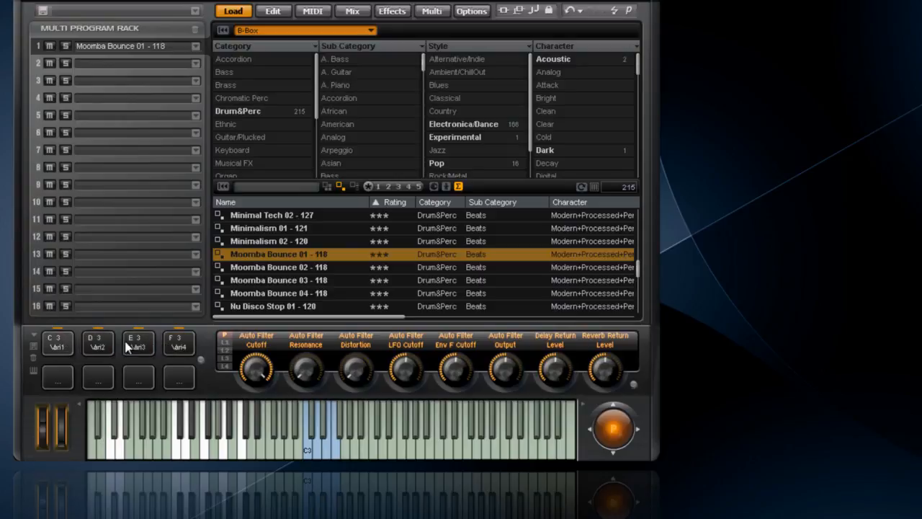
left_click(98, 343)
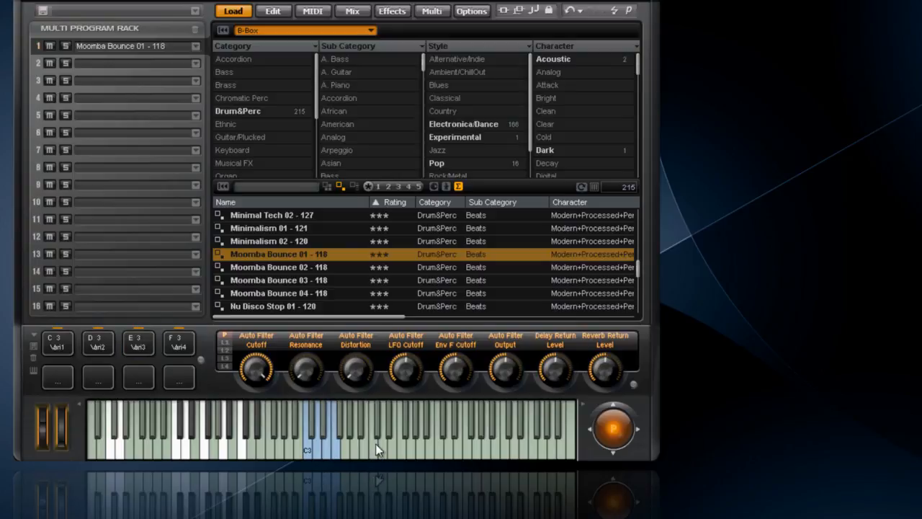
mouse_move(271, 453)
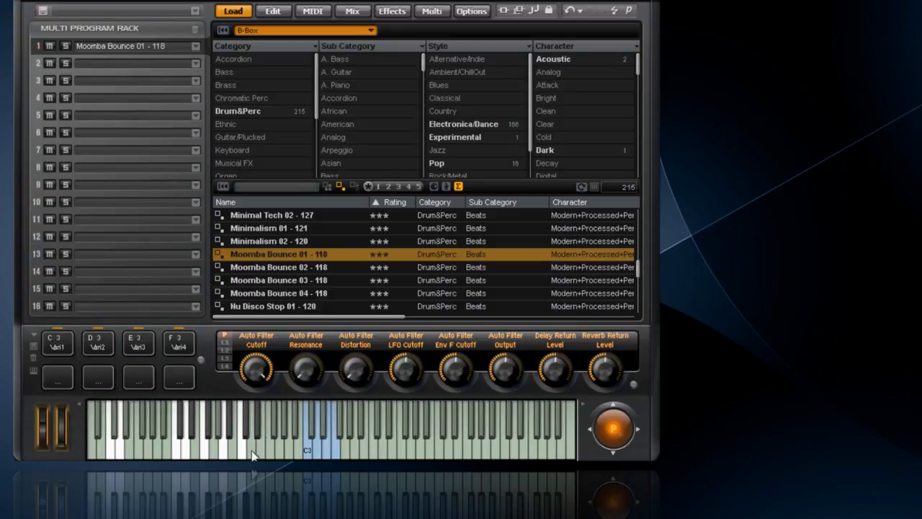
mouse_move(188, 454)
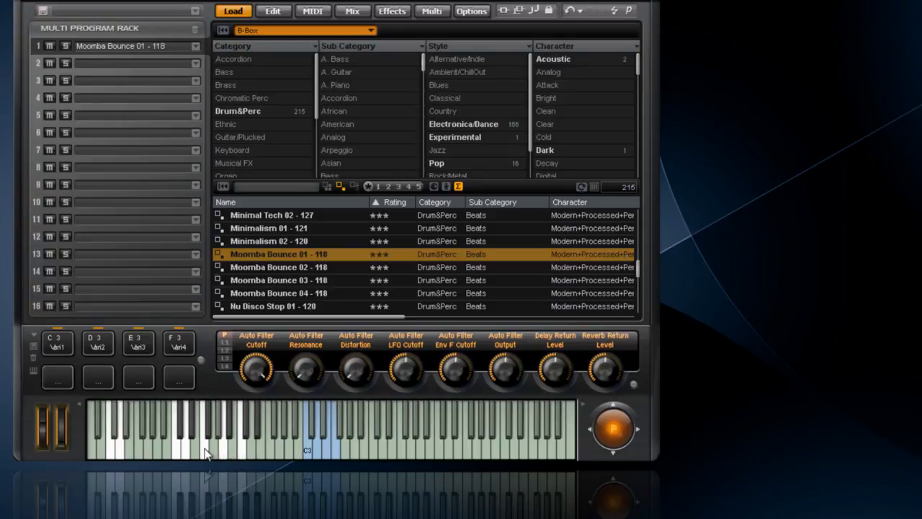
mouse_move(180, 453)
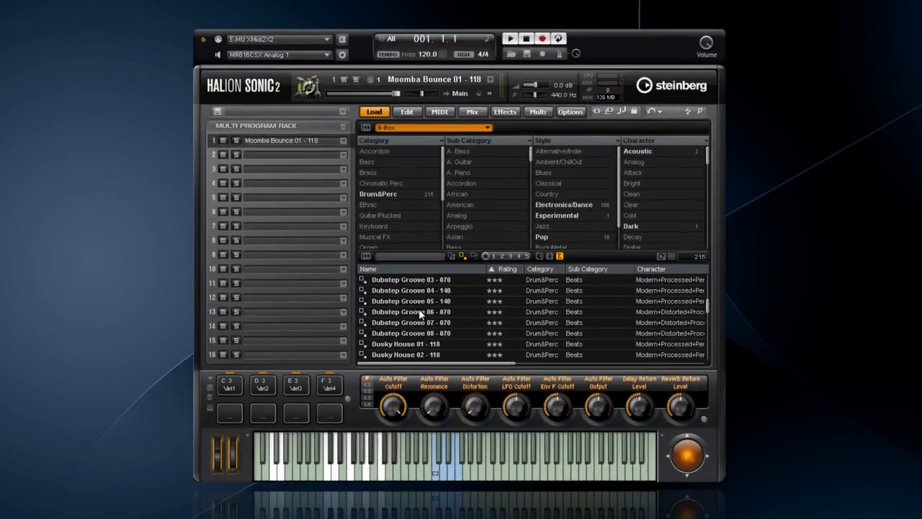
mouse_move(415, 306)
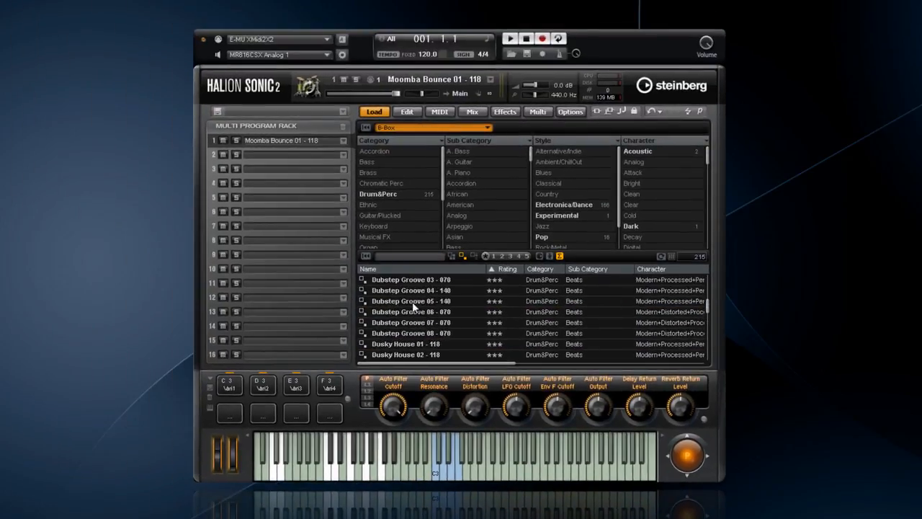
- Load Dubstep Groove 05 - 140 into slot 1, replacing Moomba Bounce
left_click(415, 301)
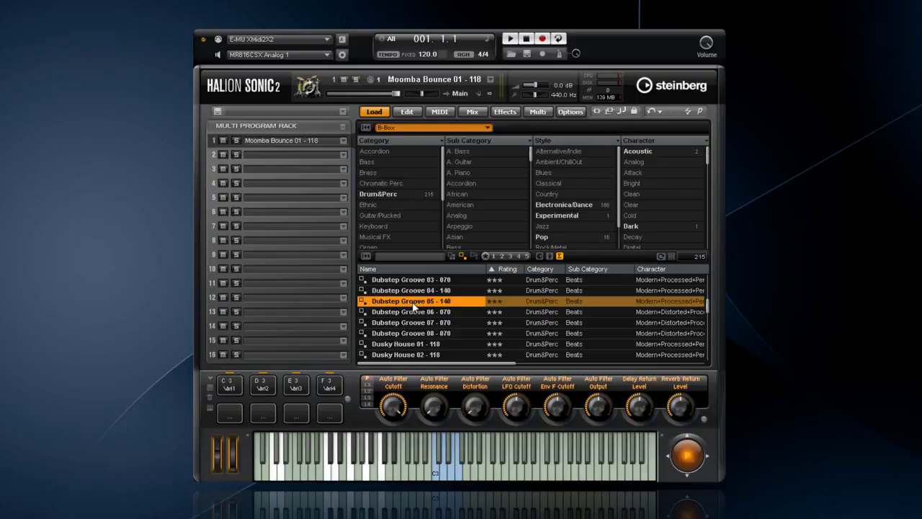
double_click(410, 301)
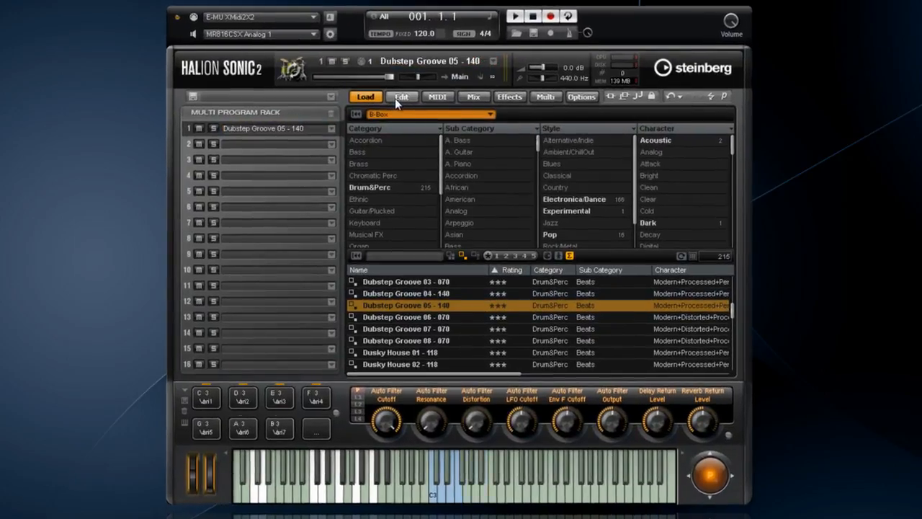
- Show the Edit page with the B-Box pattern editor for Dubstep Groove 05 - 140
left_click(400, 96)
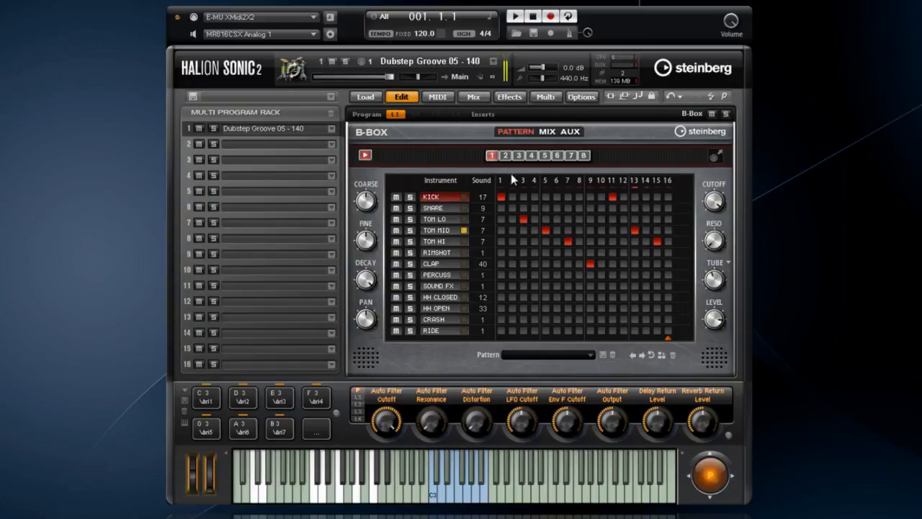
mouse_move(670, 196)
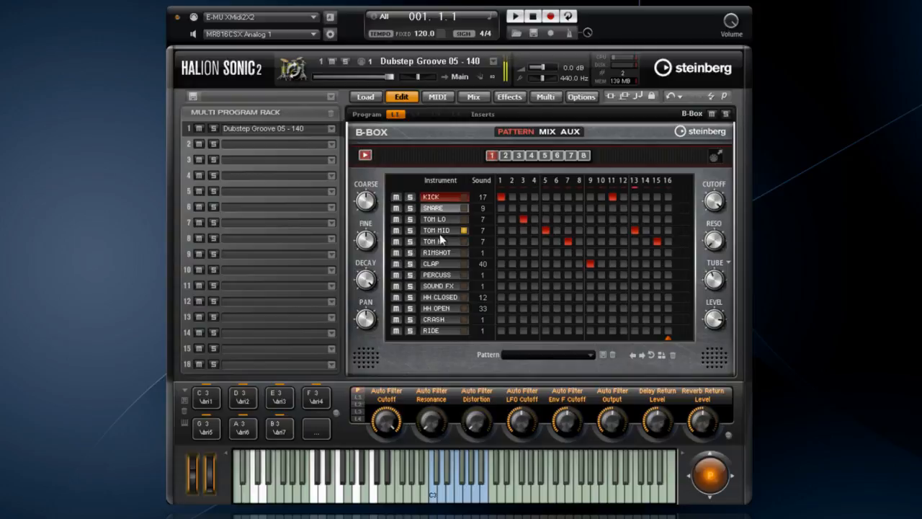
mouse_move(464, 330)
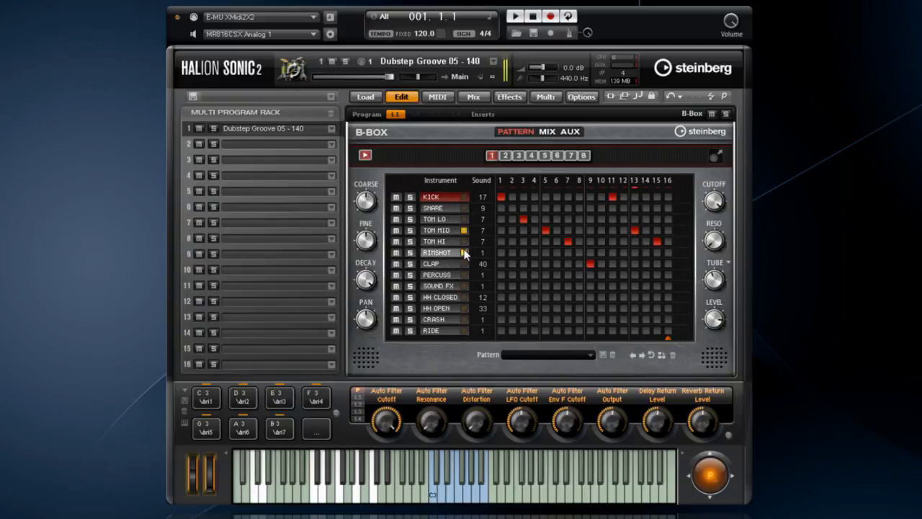
mouse_move(487, 208)
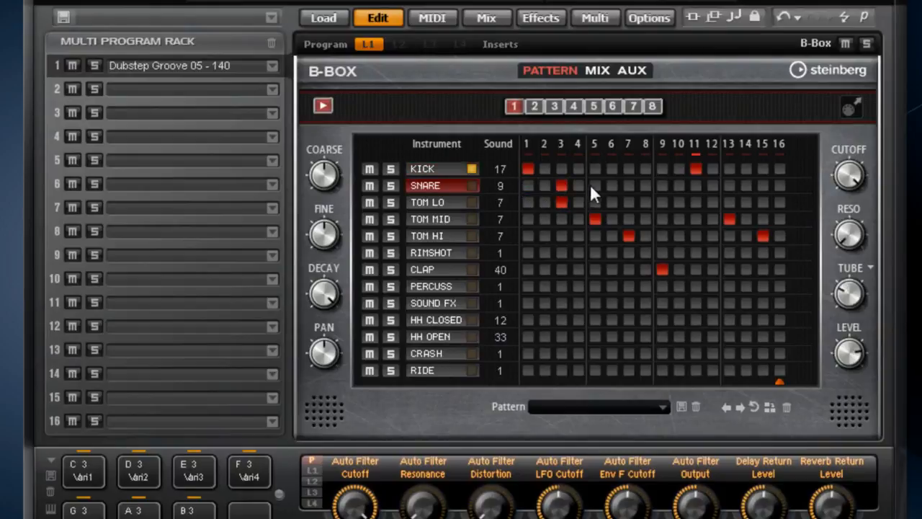
left_click(658, 185)
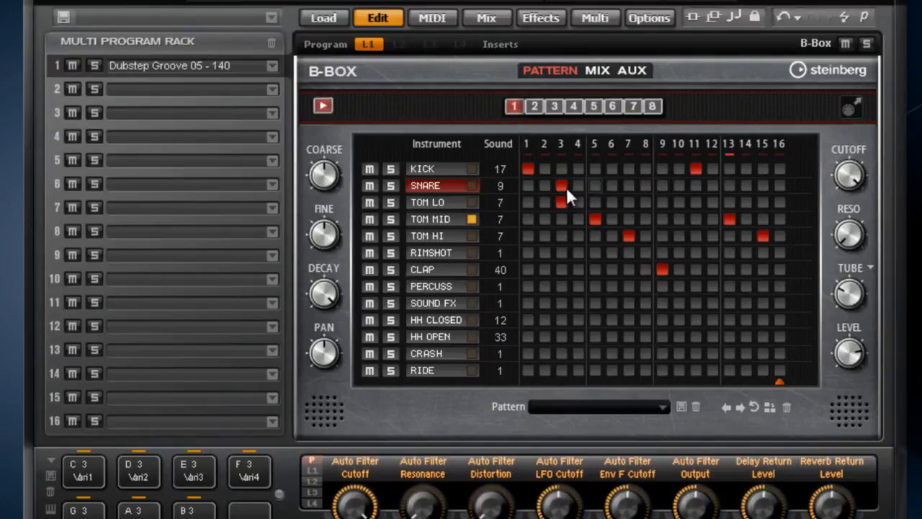
left_click(562, 185)
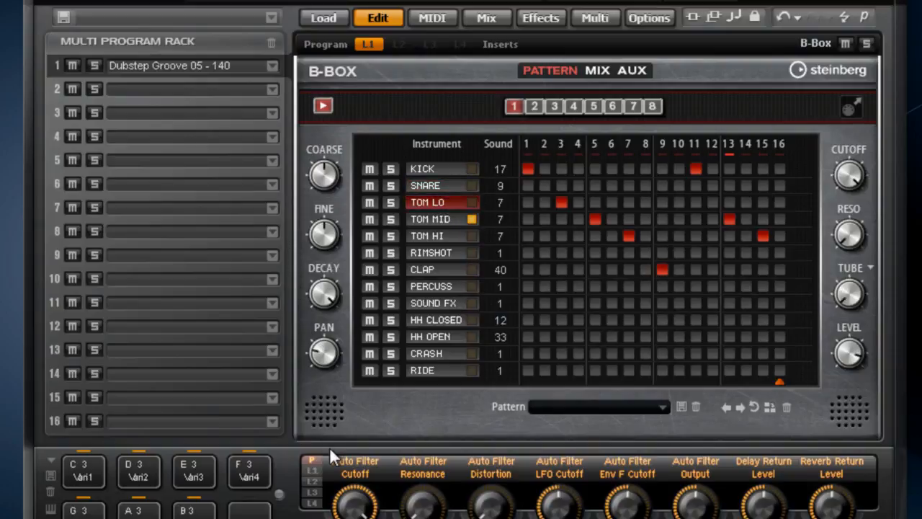
left_click(439, 219)
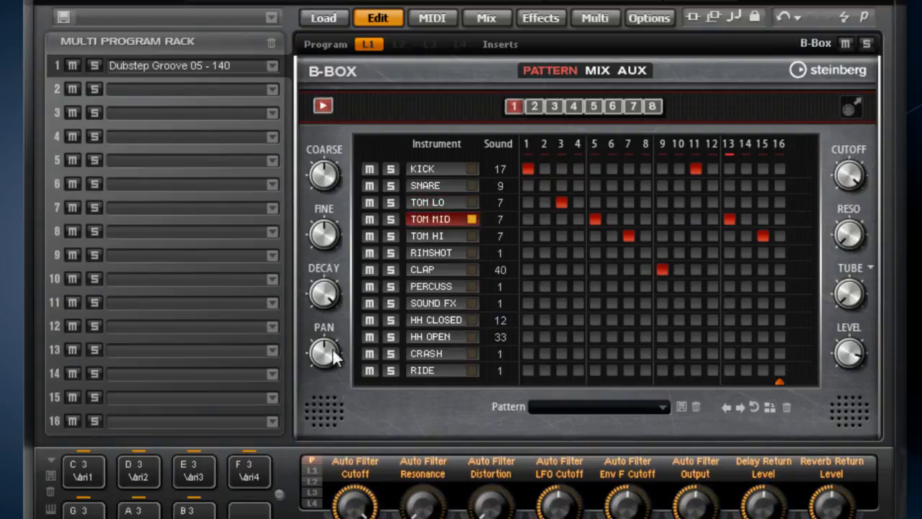
left_click(431, 236)
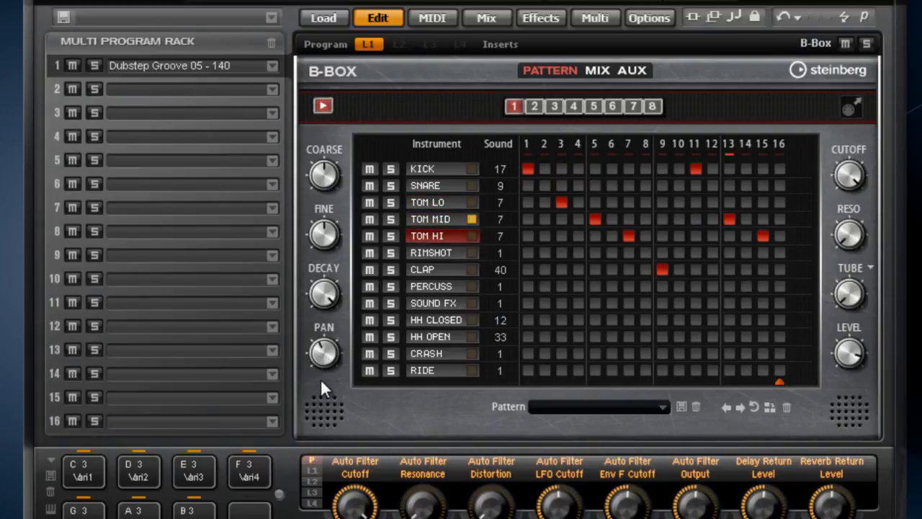
left_click(438, 168)
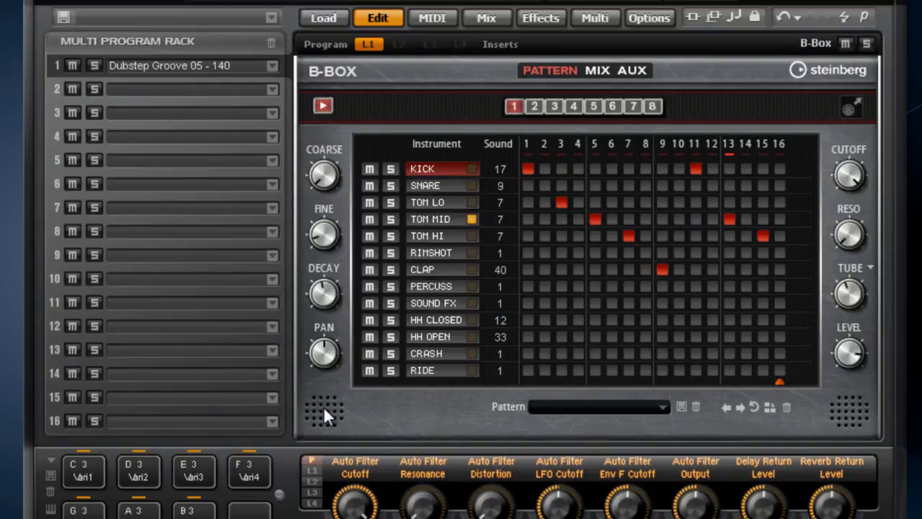
mouse_move(323, 236)
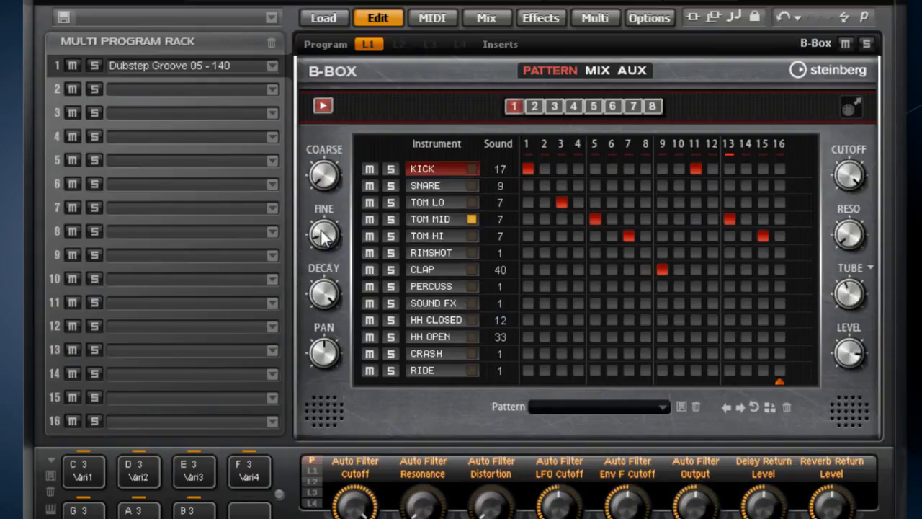
mouse_move(321, 175)
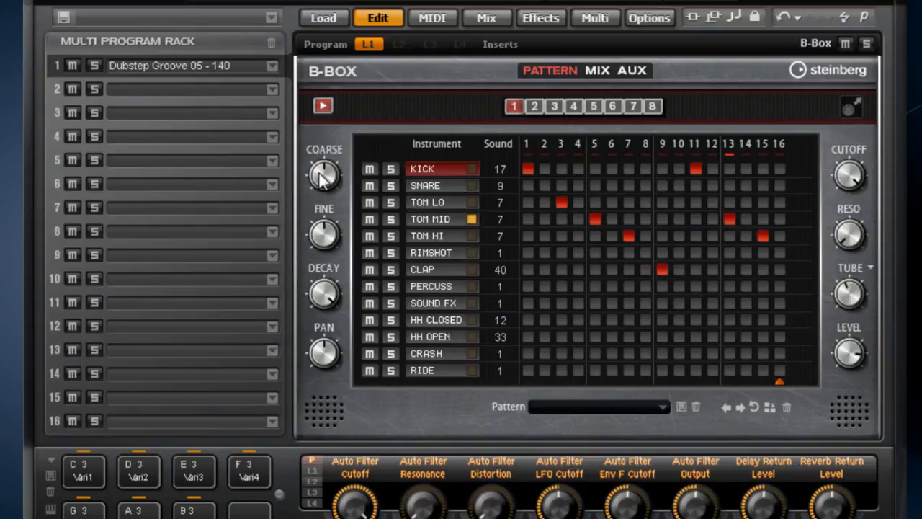
mouse_move(547, 139)
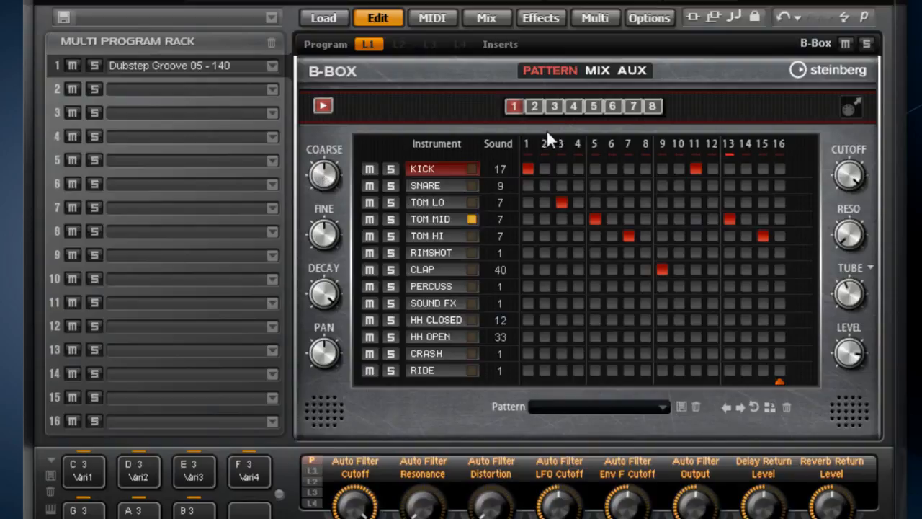
- Select B-Box pattern 2, which adds a steady closed hi-hat line
left_click(532, 106)
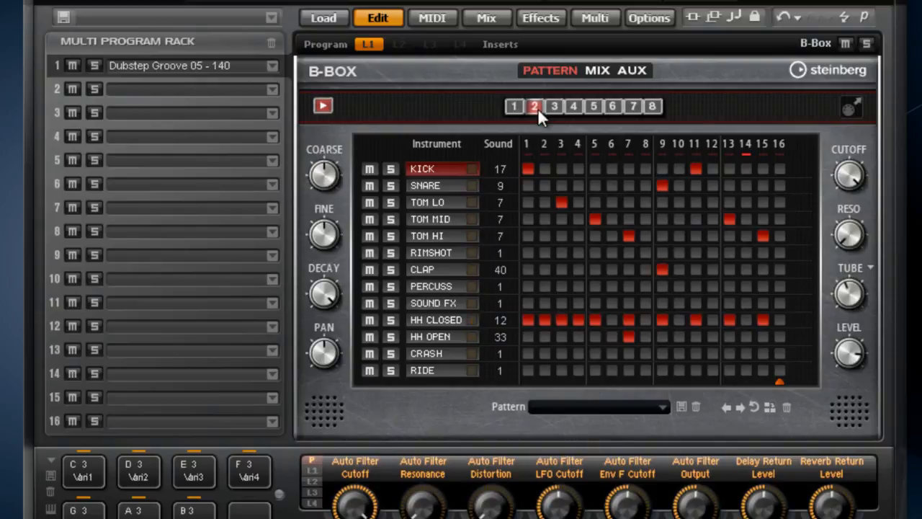
left_click(548, 107)
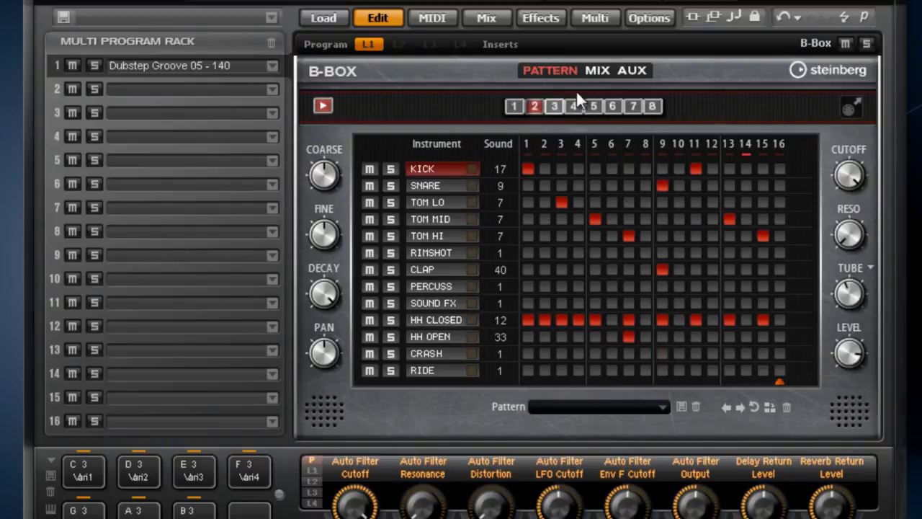
- Show the B-Box MIX page with level, pan, delay, reverb and output per instrument
left_click(590, 71)
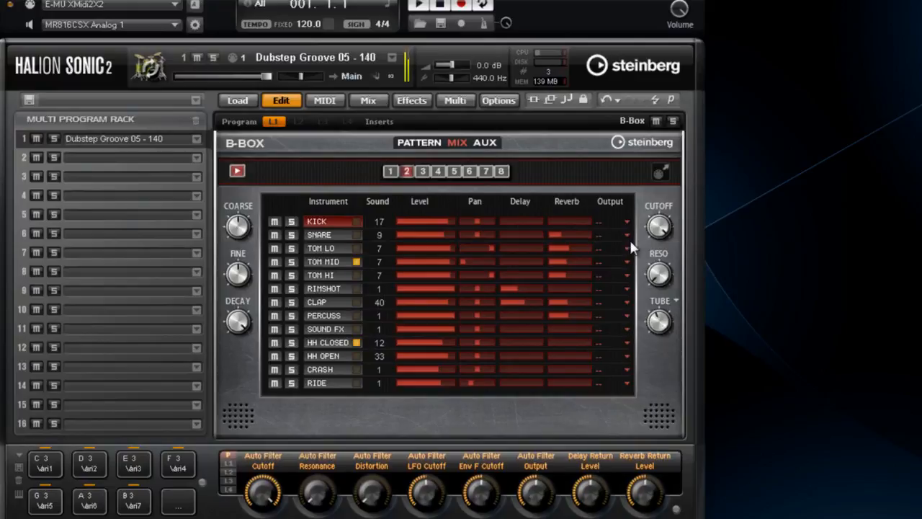
mouse_move(663, 271)
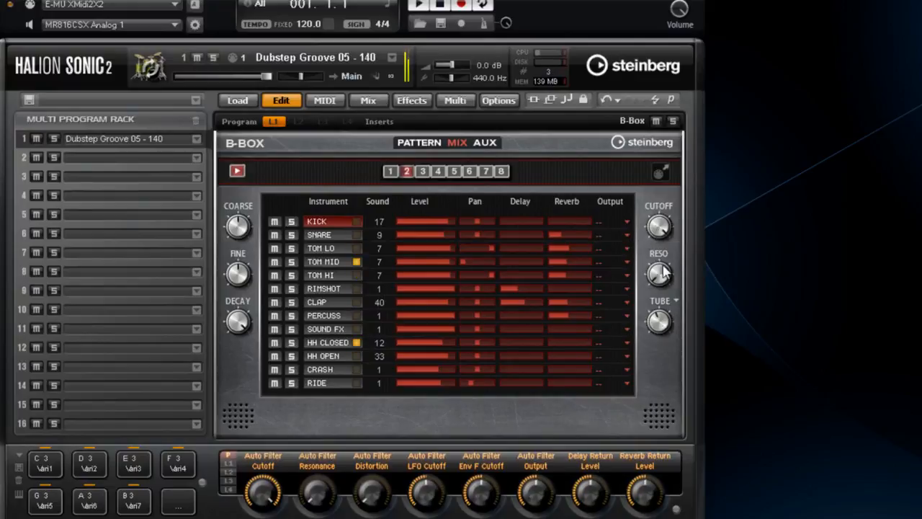
mouse_move(654, 380)
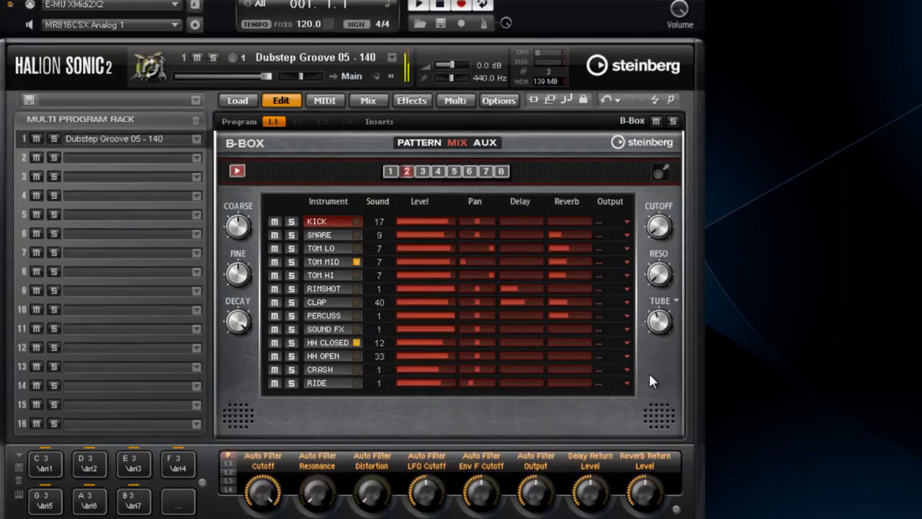
mouse_move(623, 127)
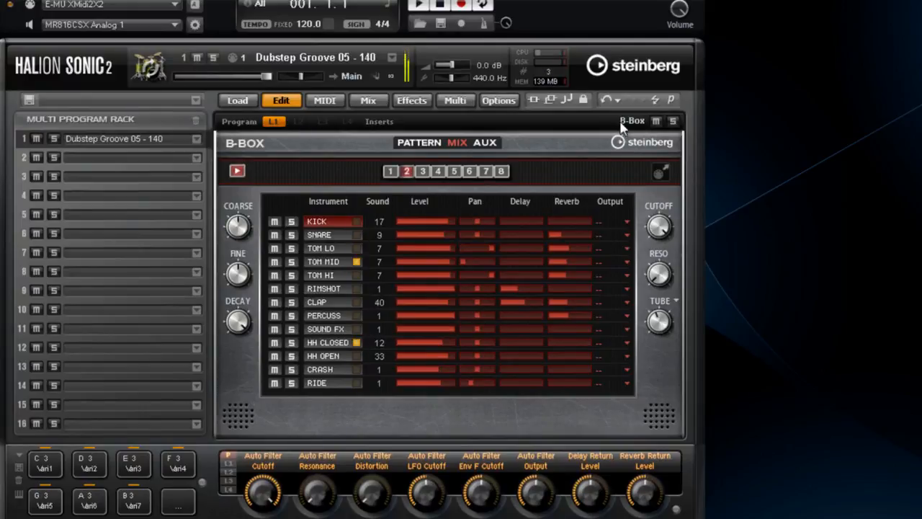
mouse_move(651, 216)
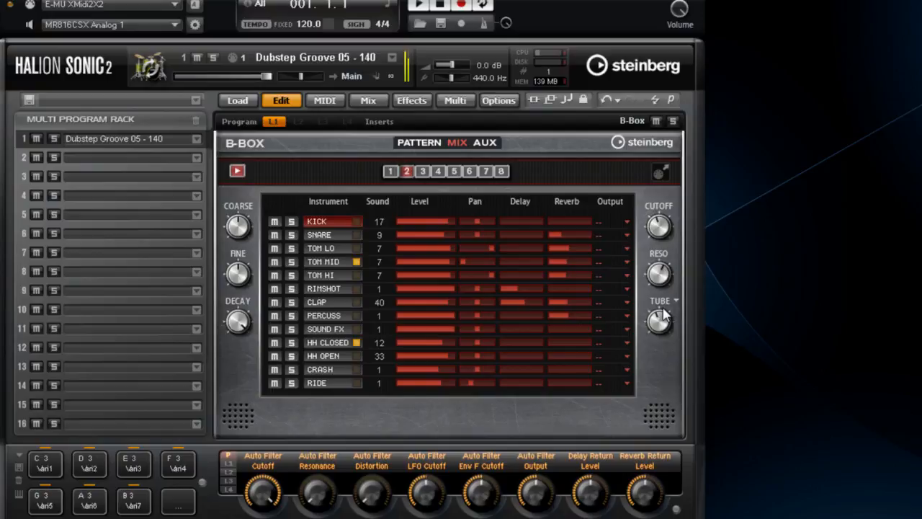
left_click(676, 301)
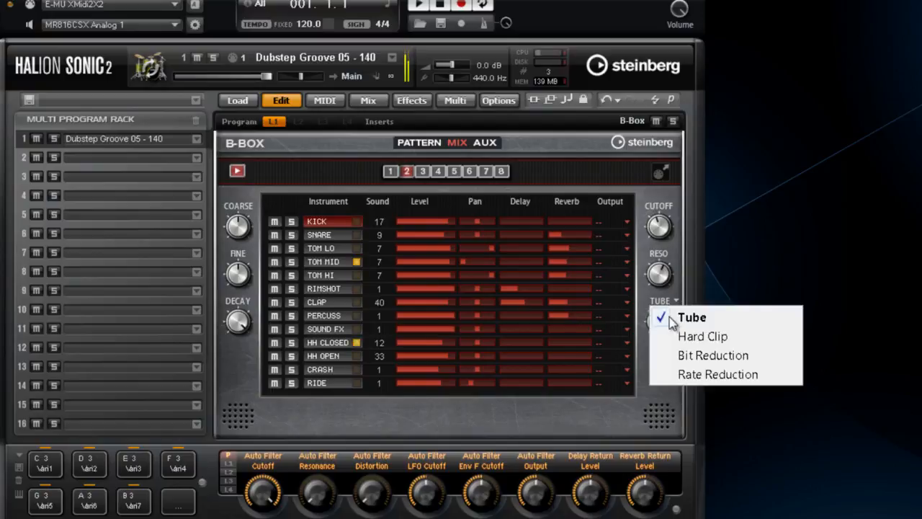
left_click(712, 355)
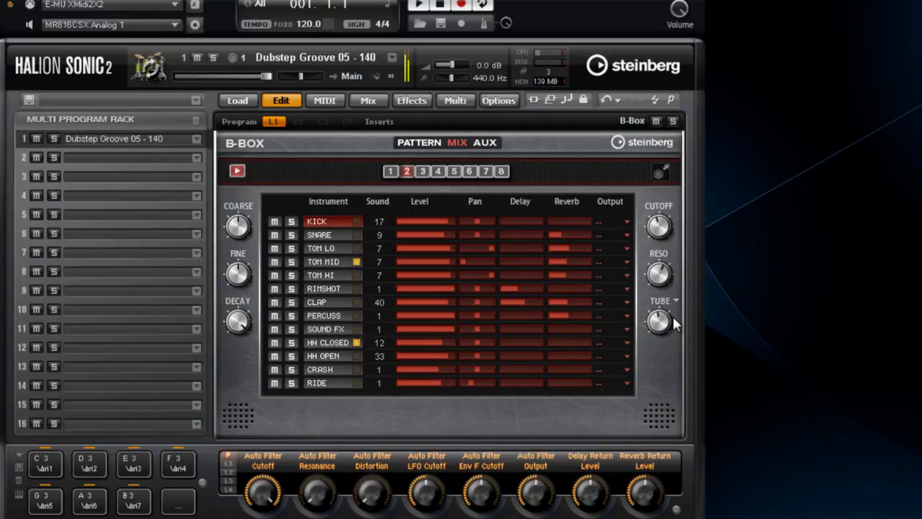
mouse_move(598, 308)
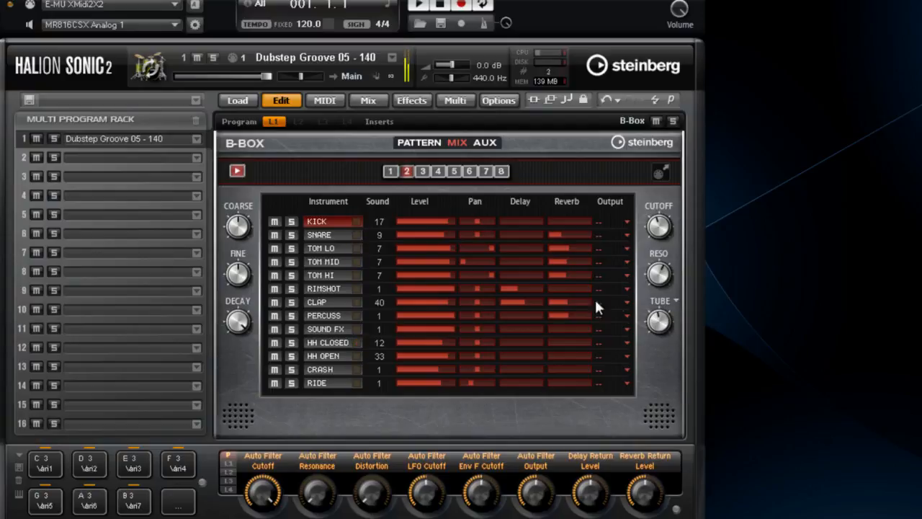
- On the AUX page, toggle the delay, try Cross and Stereo, then leave it on in Ping-Pong with tempo sync
left_click(484, 143)
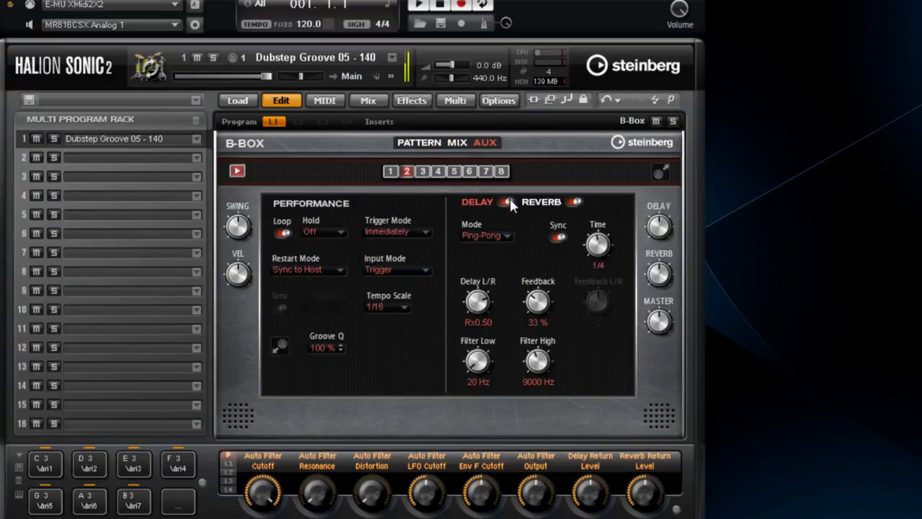
left_click(507, 202)
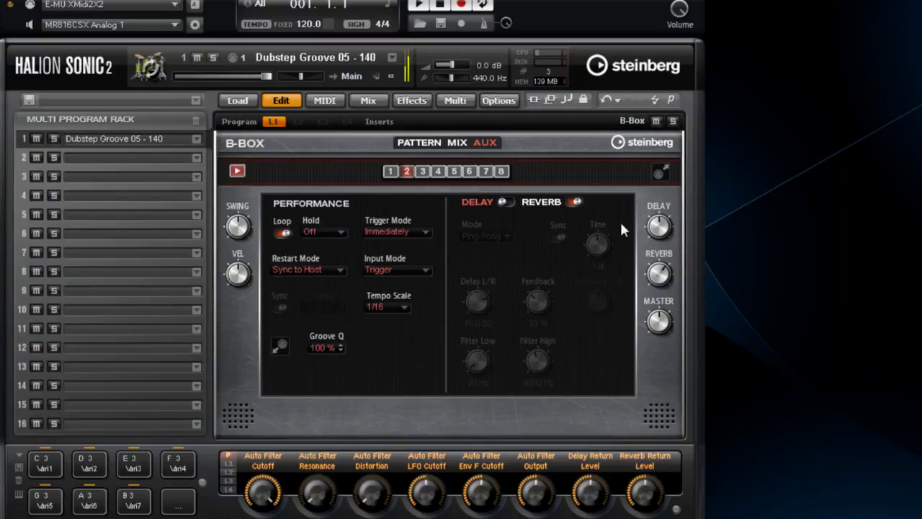
left_click(507, 202)
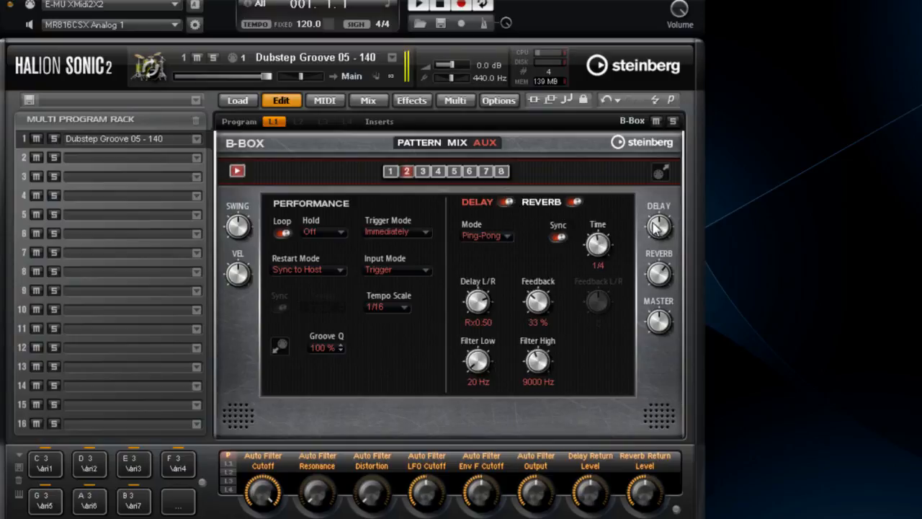
mouse_move(659, 311)
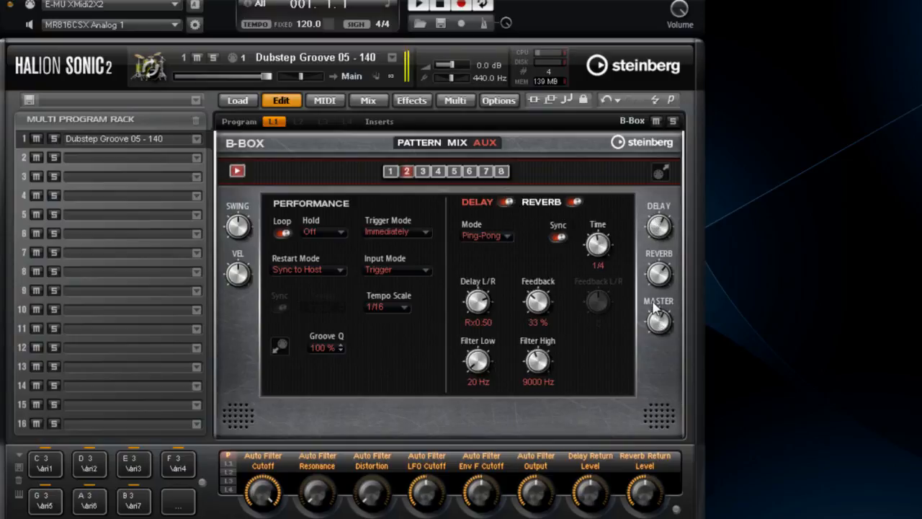
left_click(484, 236)
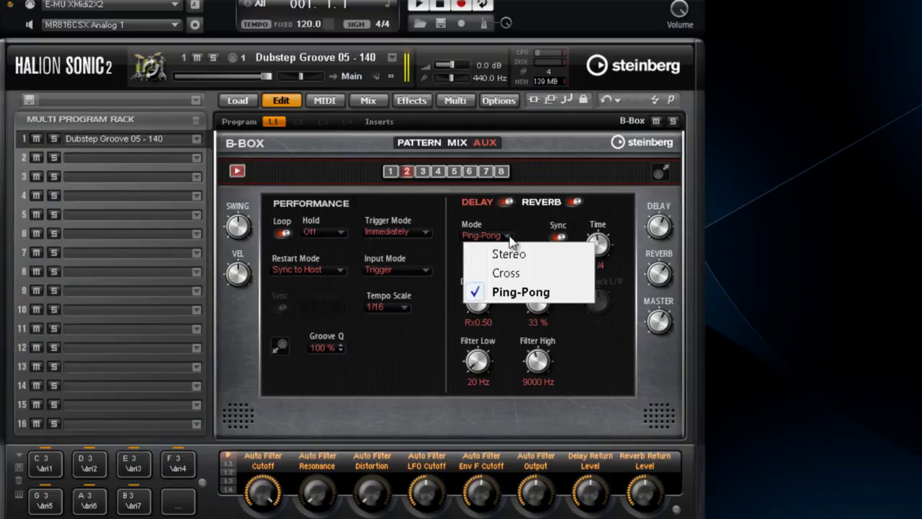
left_click(505, 273)
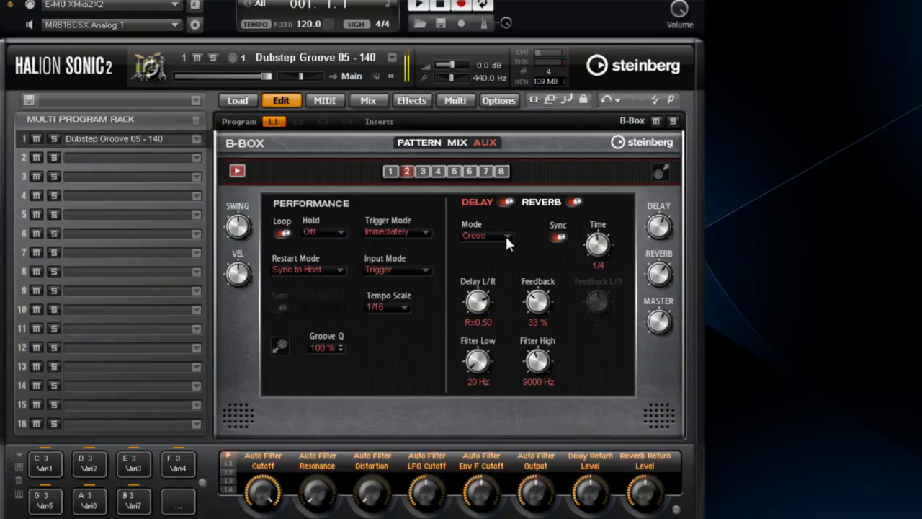
left_click(489, 236)
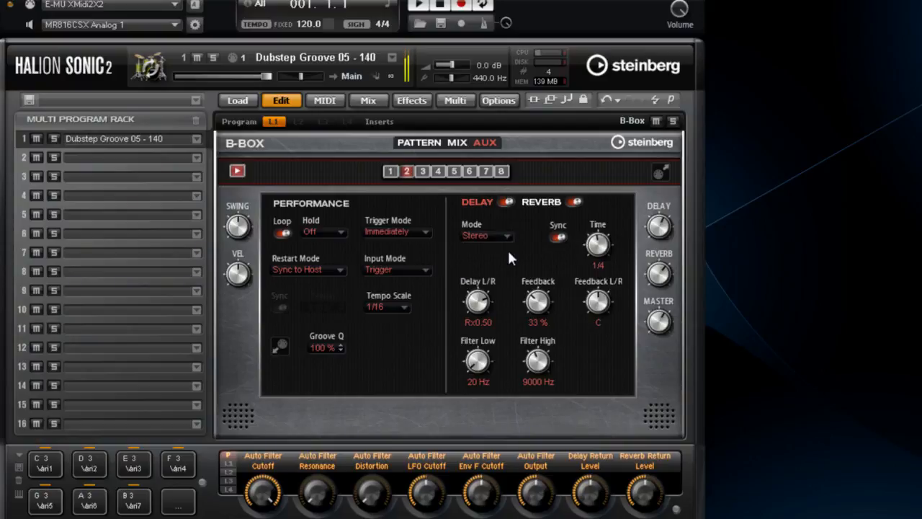
left_click(487, 237)
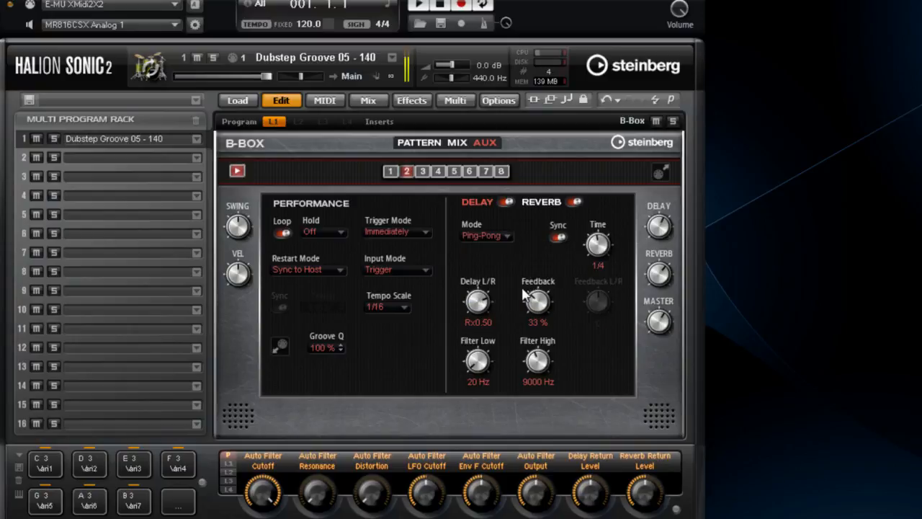
left_click(556, 236)
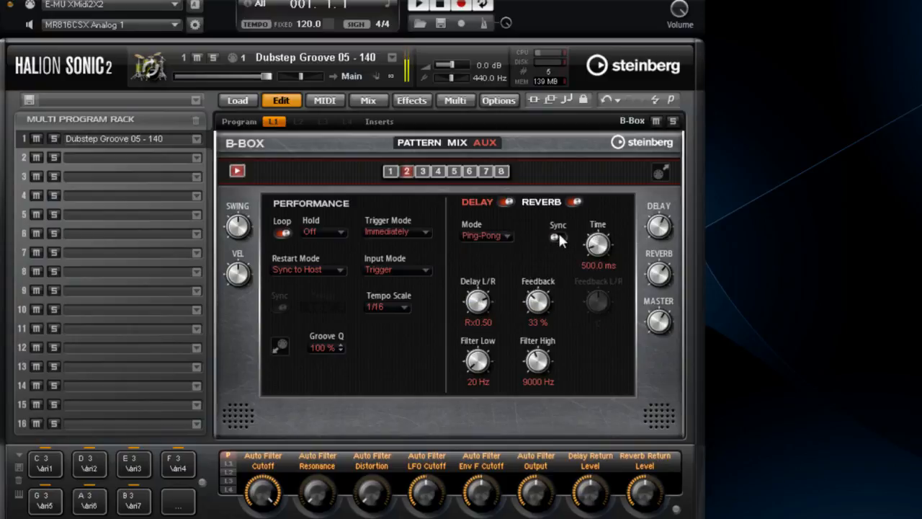
left_click(553, 237)
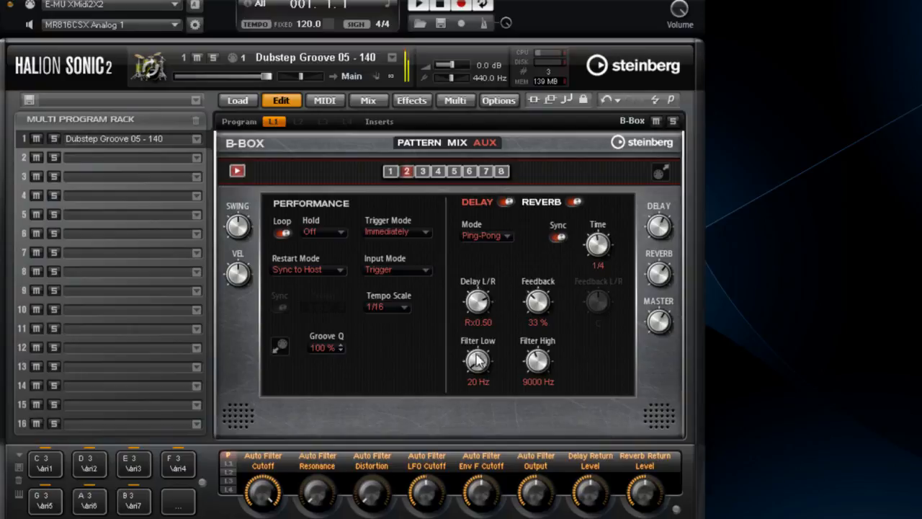
mouse_move(518, 372)
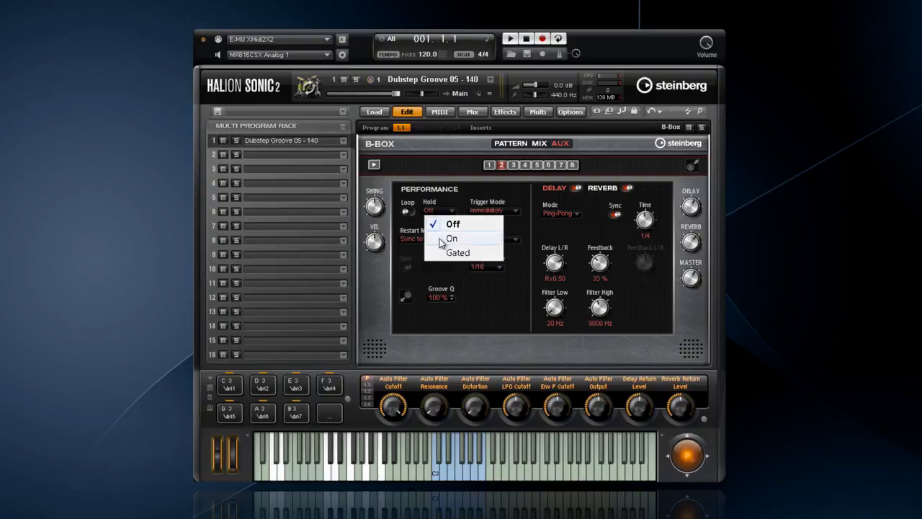
- Set the Performance Hold mode to On, then to Gated, and return to the pattern grid
left_click(453, 238)
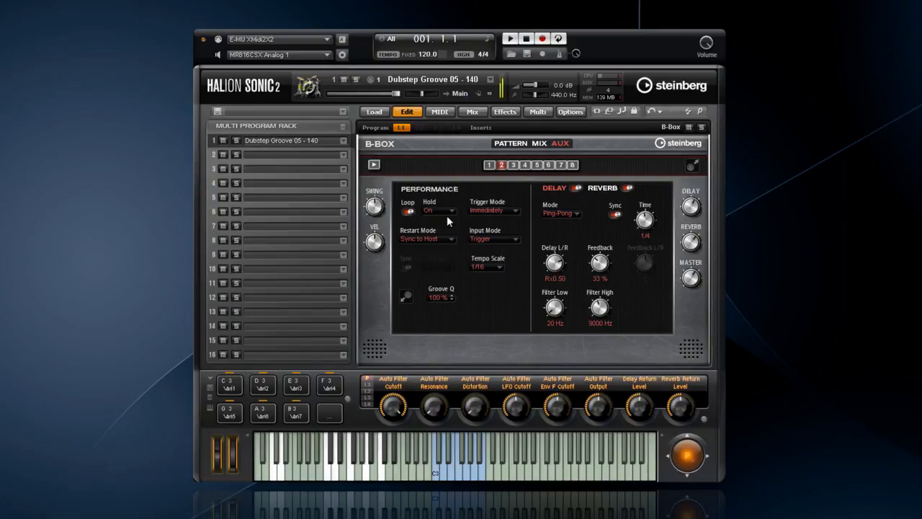
left_click(438, 211)
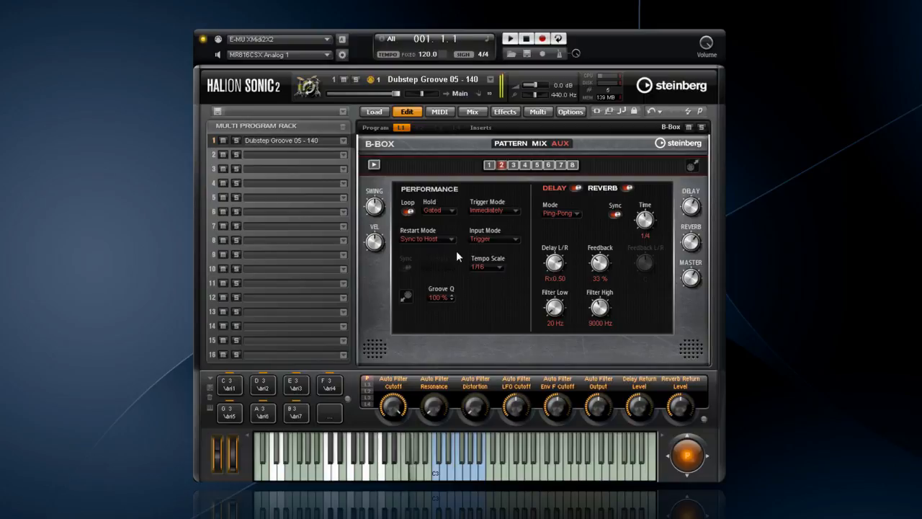
mouse_move(468, 231)
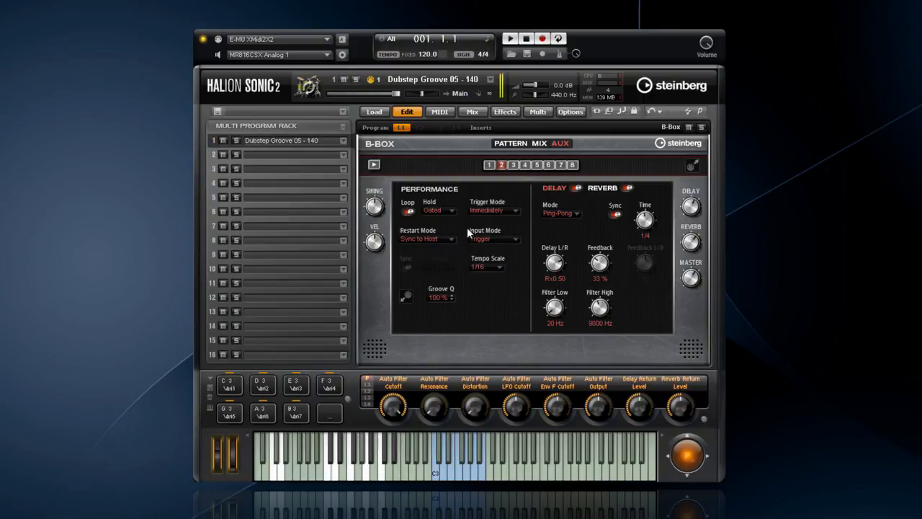
left_click(510, 143)
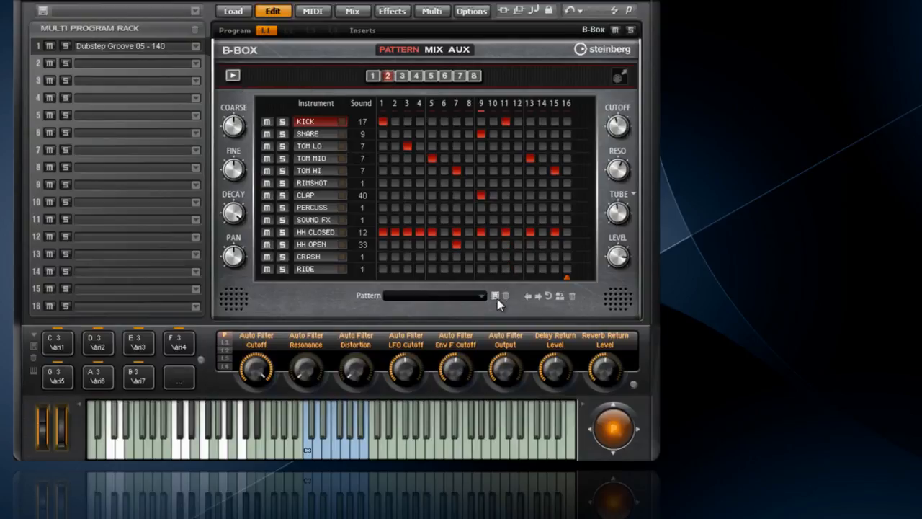
- Browse the saved patterns DRUM BEAT #1 and #2 in the pattern list, then close it
left_click(480, 295)
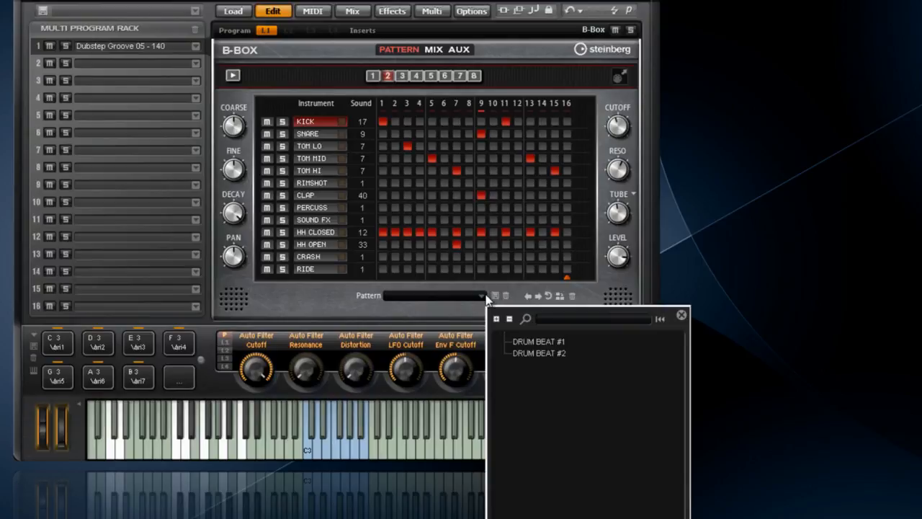
left_click(478, 296)
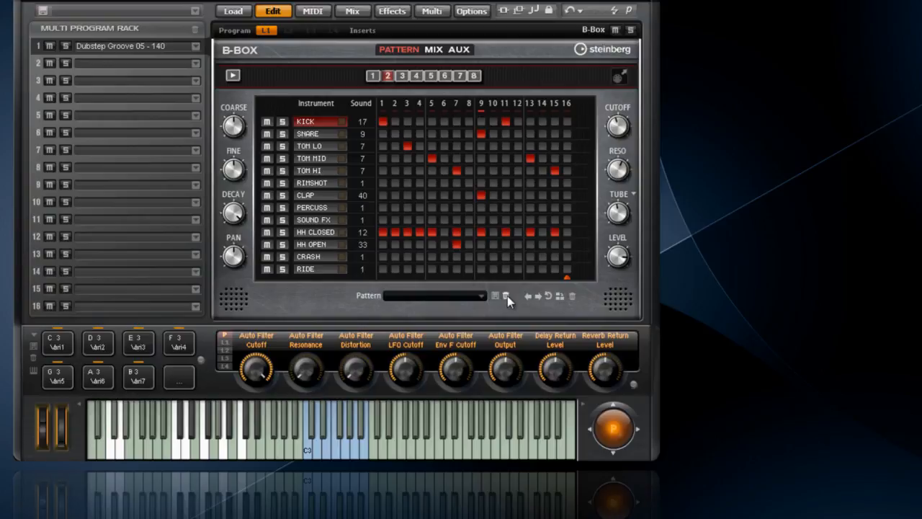
mouse_move(563, 286)
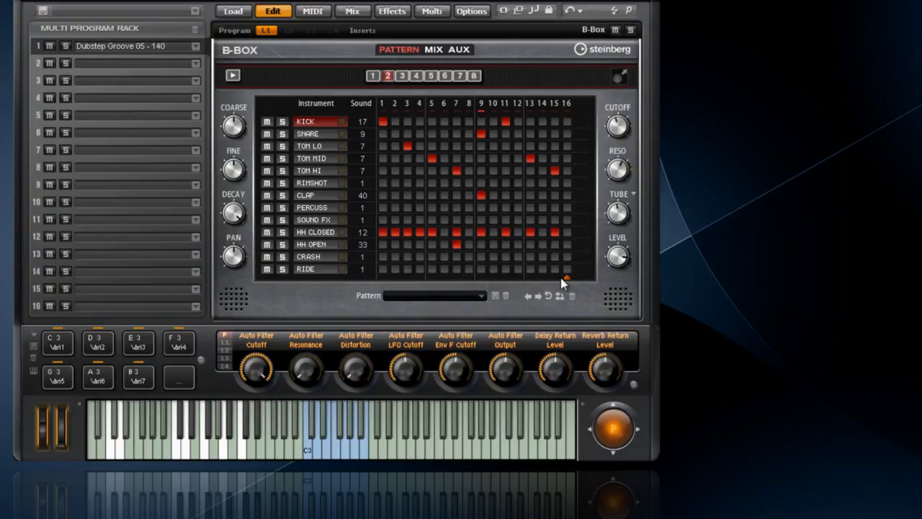